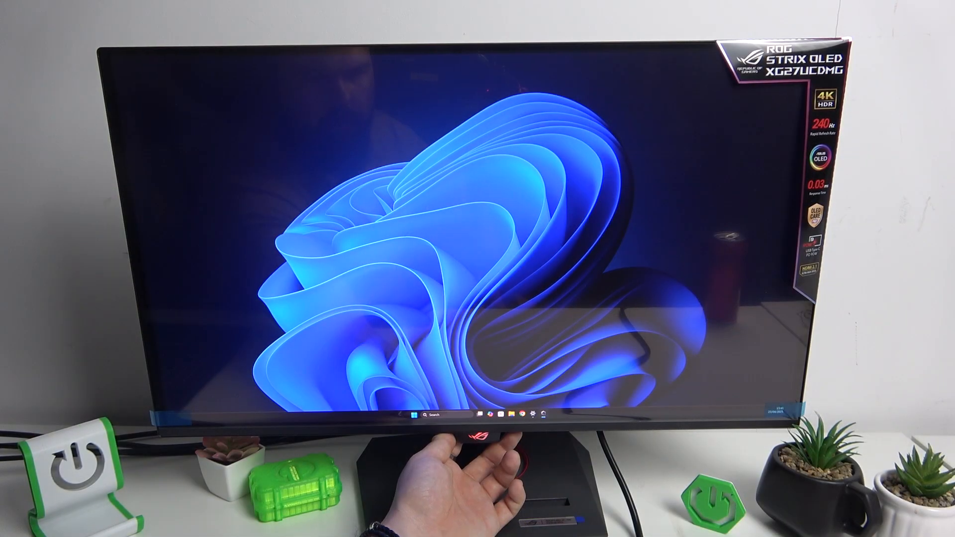
Press the monitor's joystick button to bring up the OSD menu on the Image settings page
left_click(484, 436)
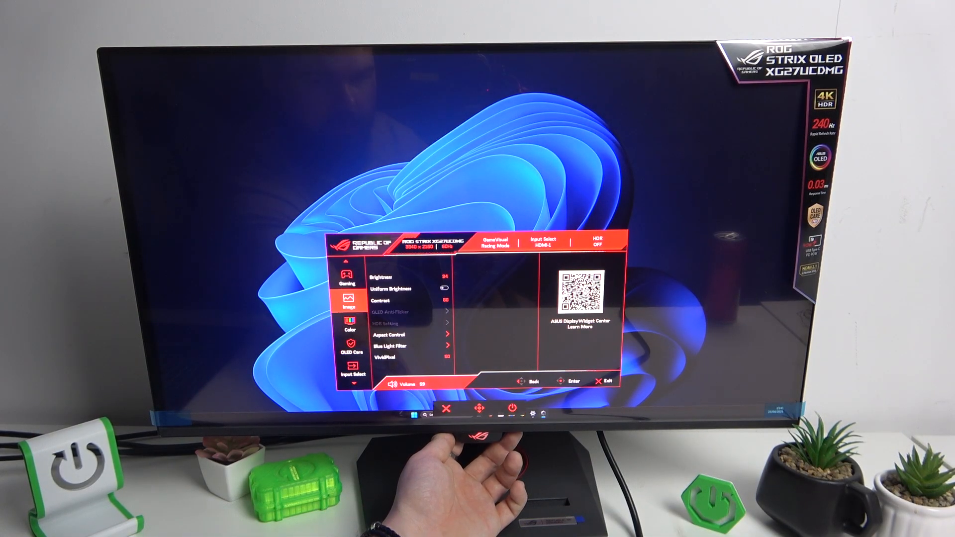